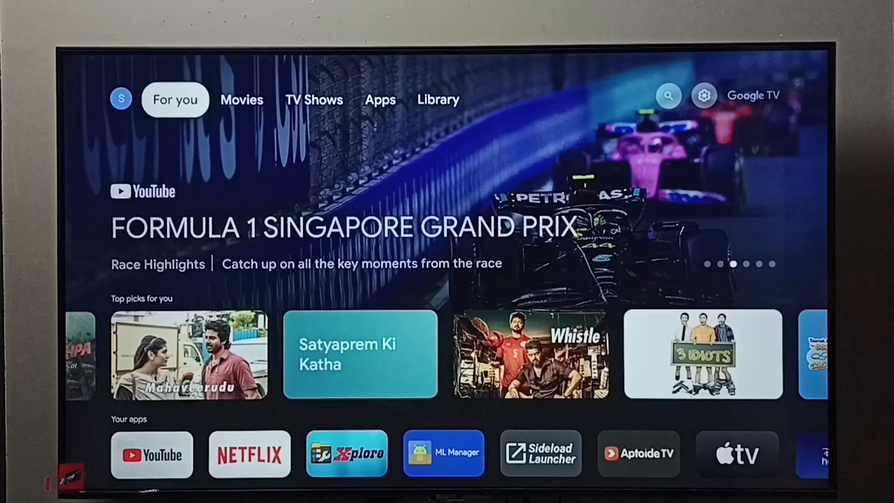
- Reach the Apps page of device settings from the home screen's settings gear
left_click(669, 95)
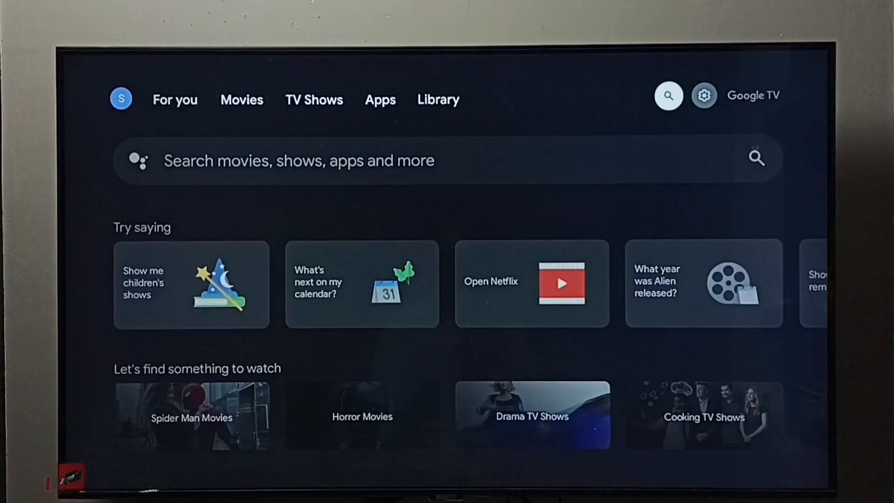
left_click(705, 95)
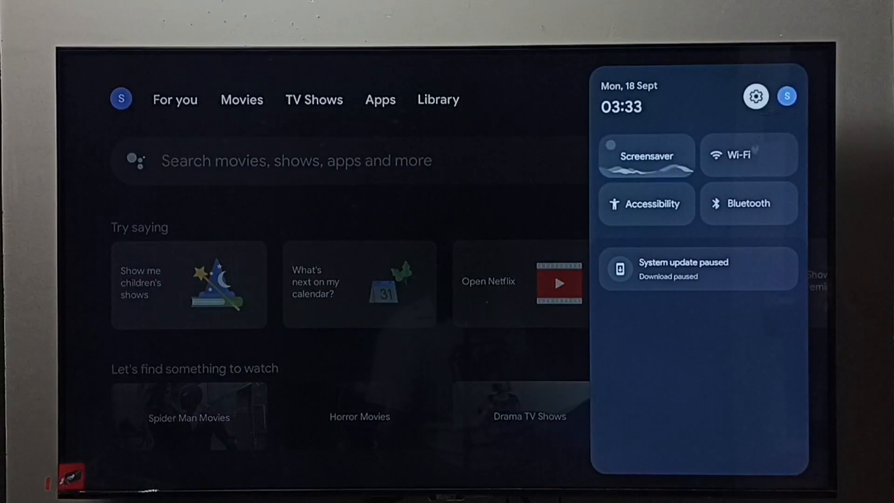
left_click(755, 96)
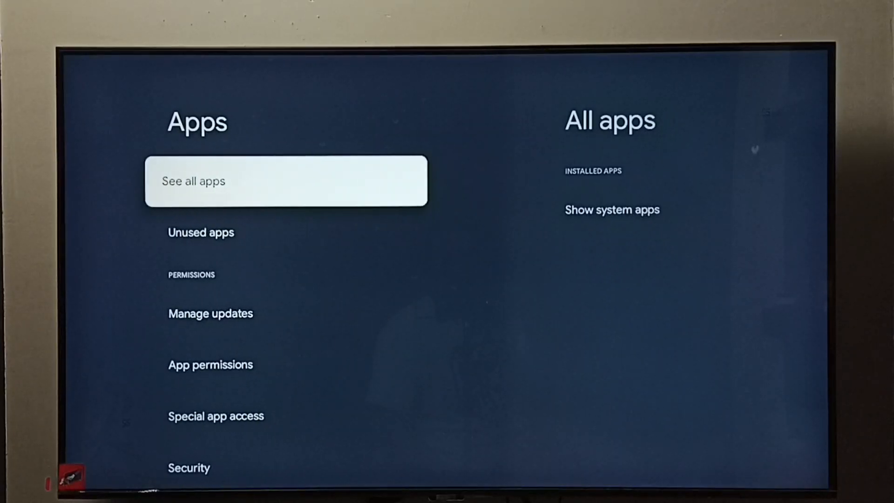
- Show all installed apps and locate VLC in the list
left_click(286, 179)
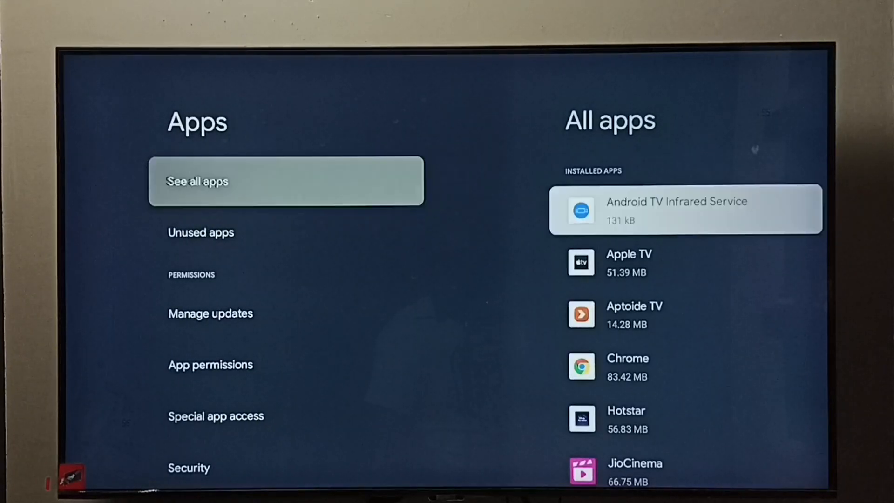
left_click(285, 181)
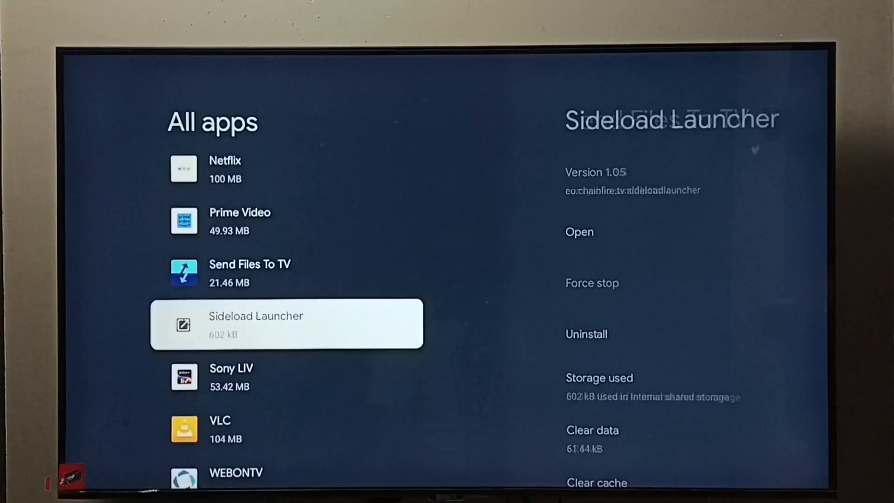
scroll("down", 3)
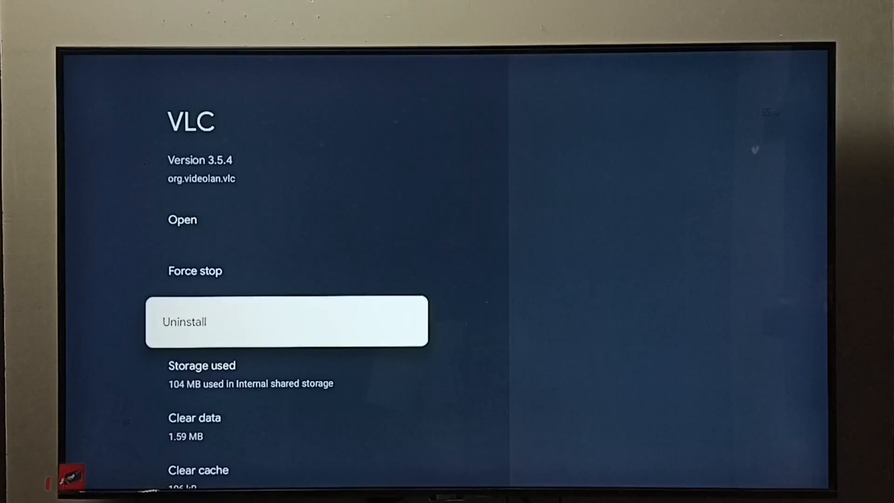
- Uninstall VLC and confirm removing it for all users
left_click(286, 322)
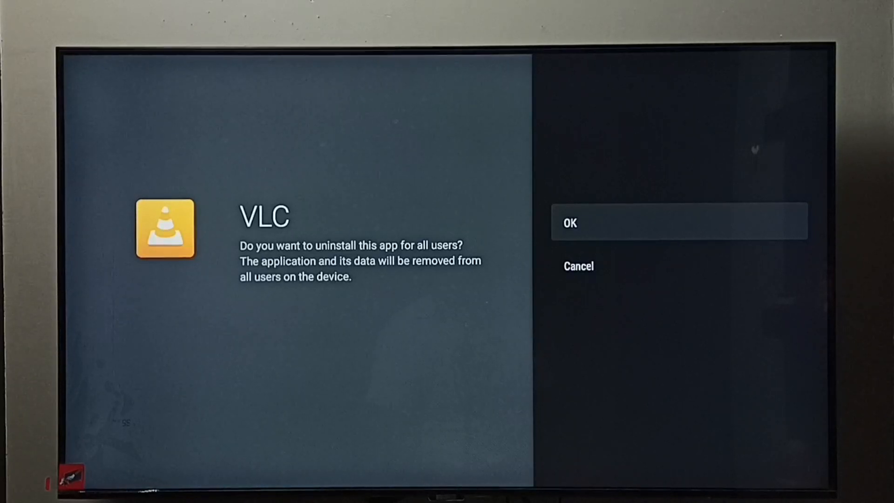
left_click(569, 223)
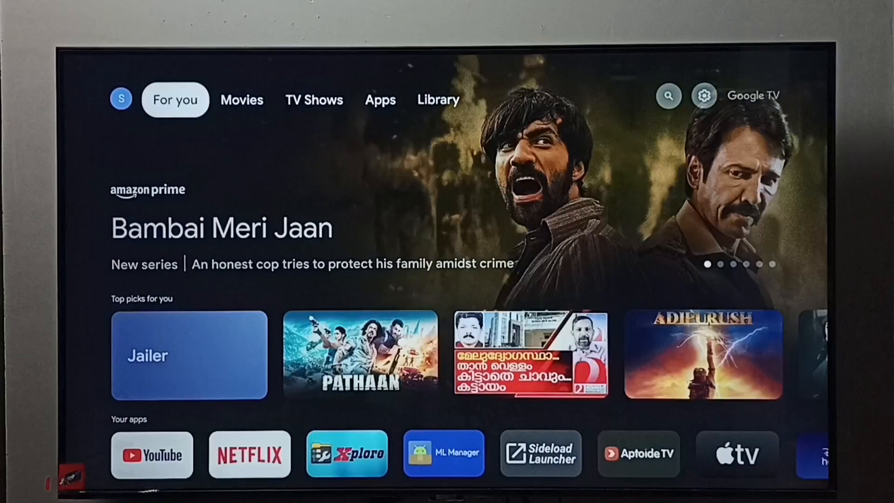
- Go to the Apps tab and show the full Your apps grid listing VLC
left_click(380, 100)
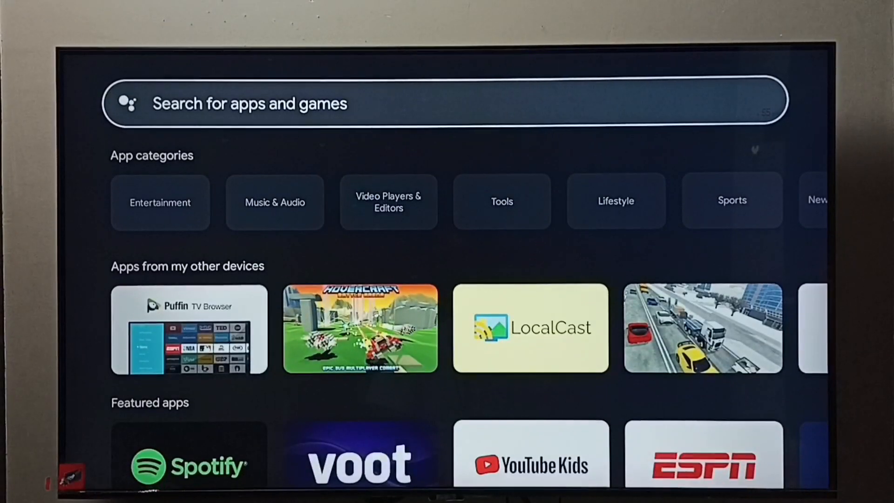
scroll("down", 3)
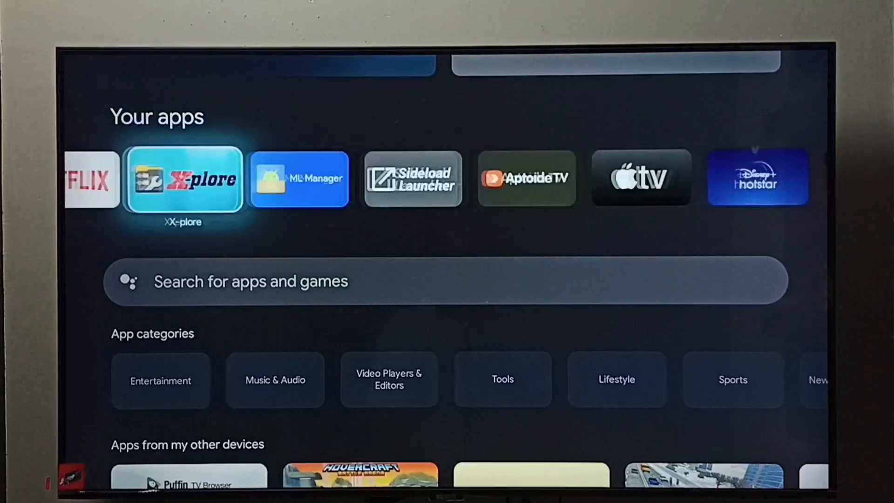
scroll("right", 3)
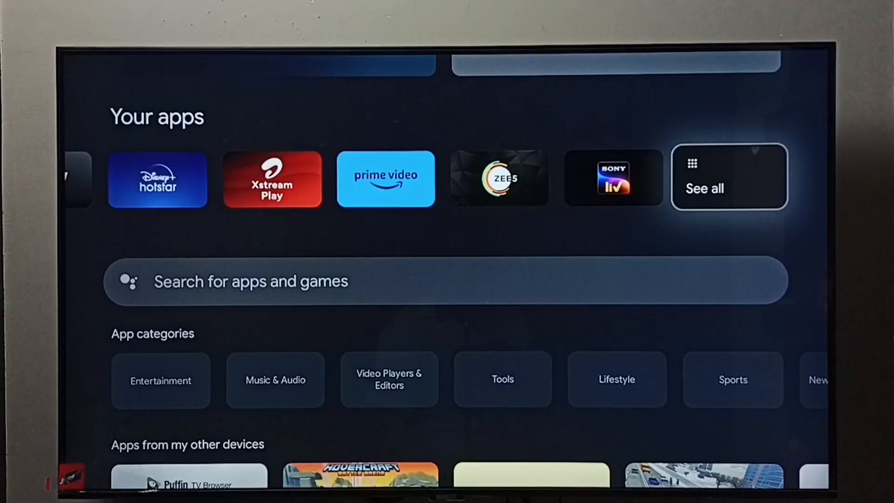
left_click(729, 177)
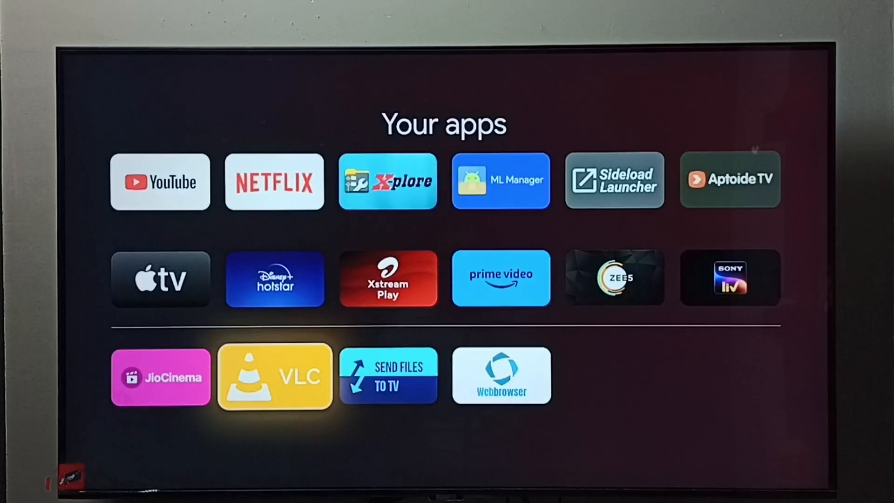
- View VLC for Android's details from its tile and request its uninstall
left_click(276, 377)
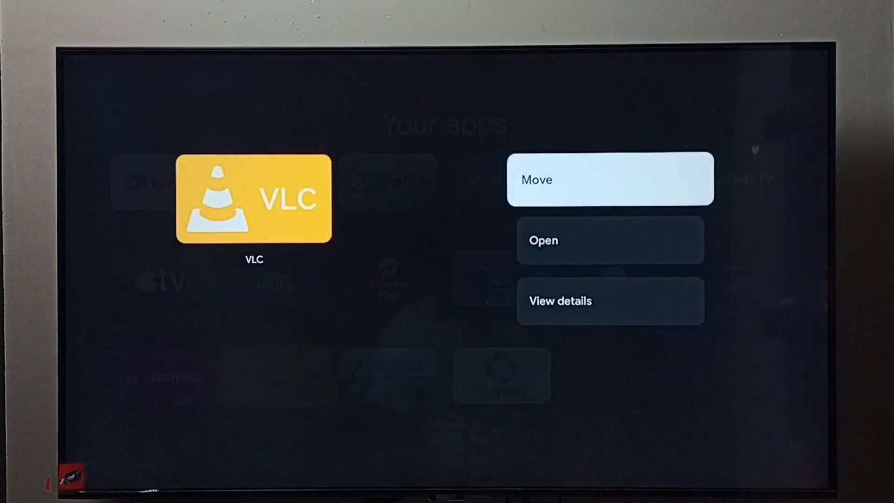
key("down")
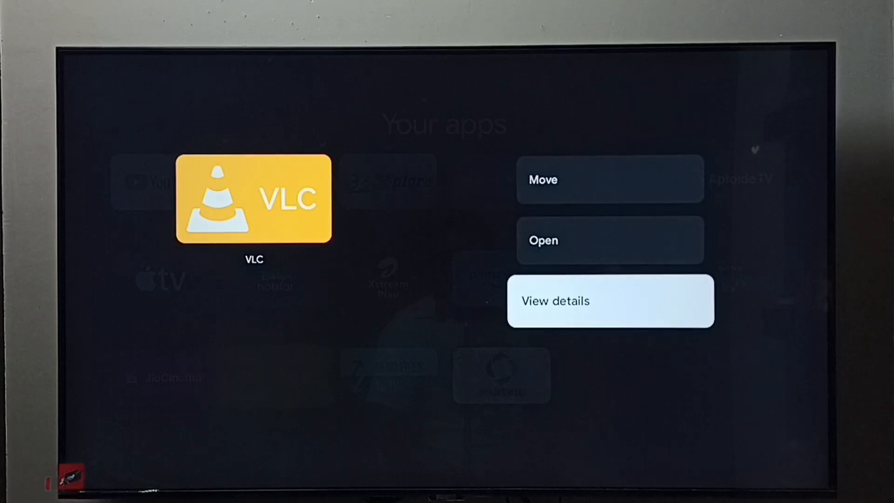
left_click(609, 300)
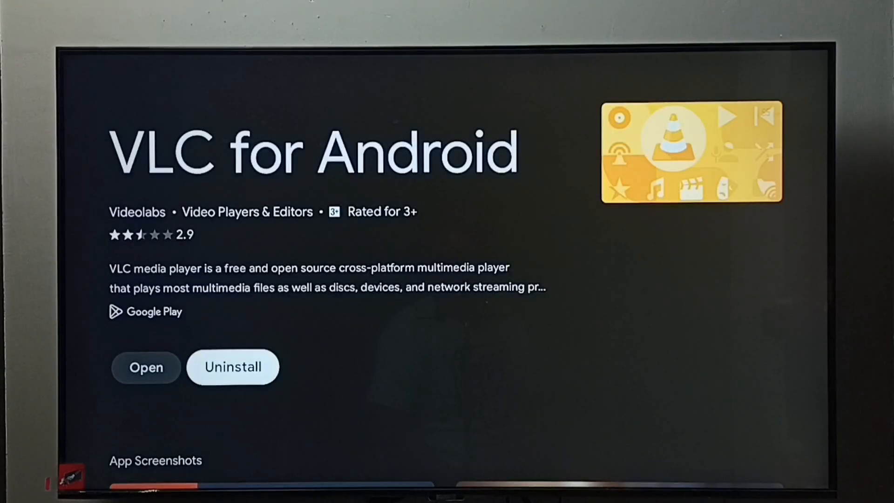
left_click(233, 367)
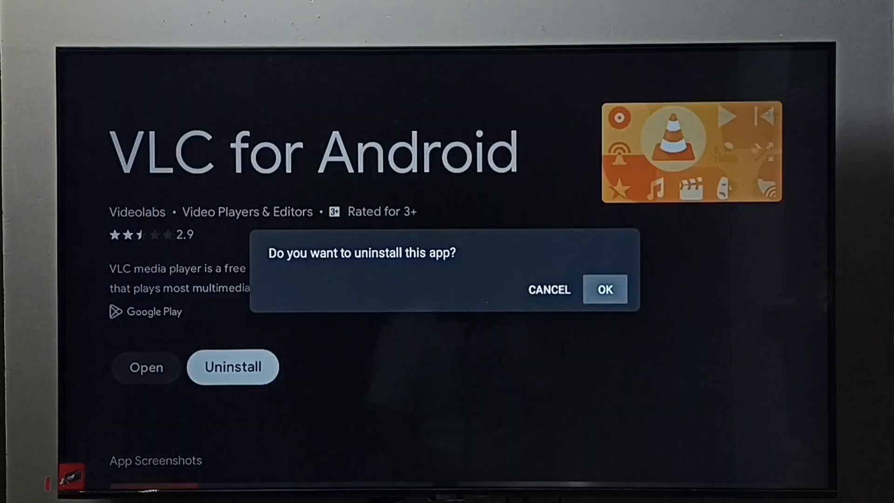